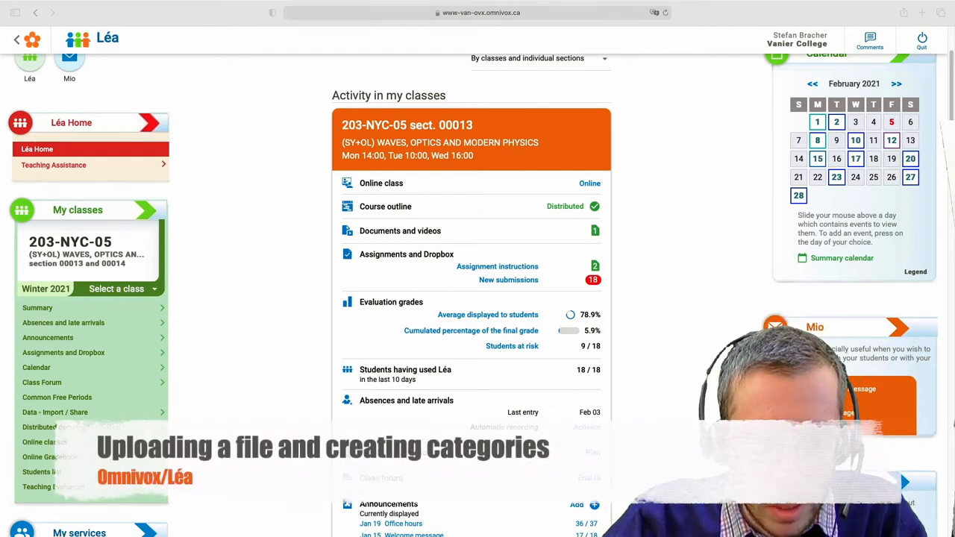
From My classes, start adding a new distributed document via Add a document.
click(70, 426)
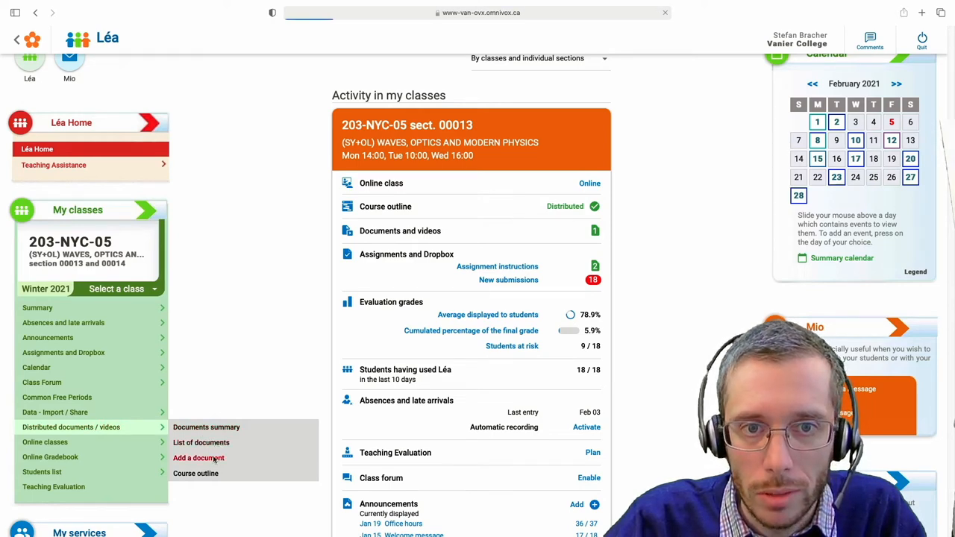
click(198, 457)
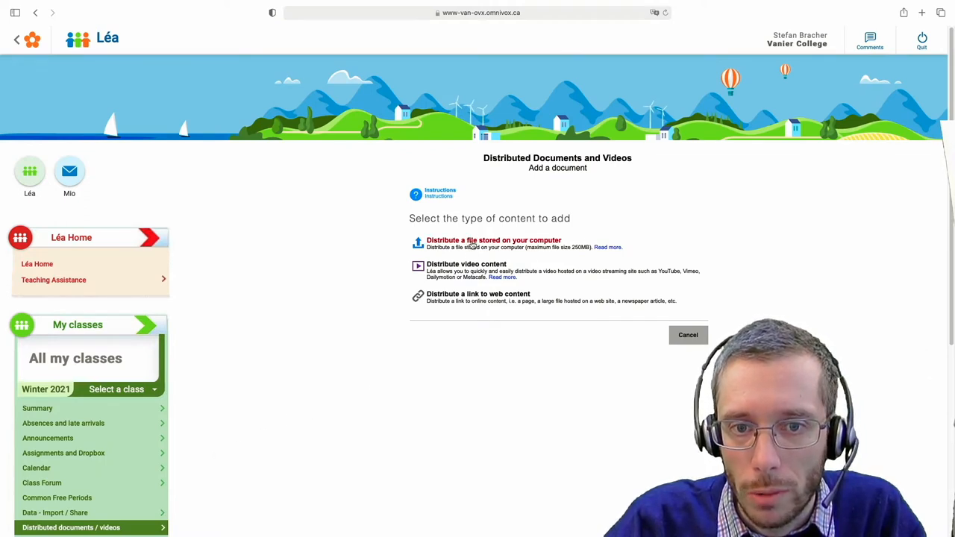
Choose distributing a file from the computer and enter 'Test' as title and description.
click(493, 239)
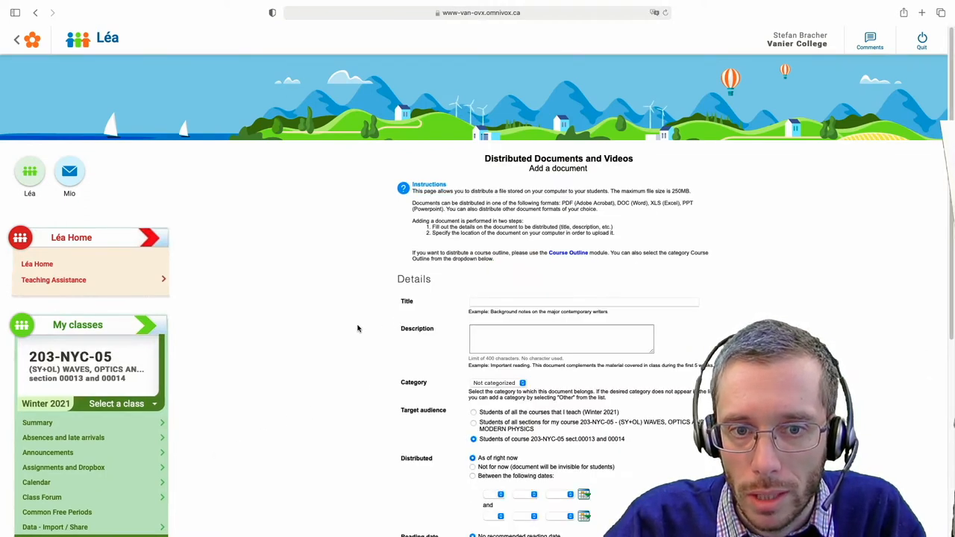
text(Te)
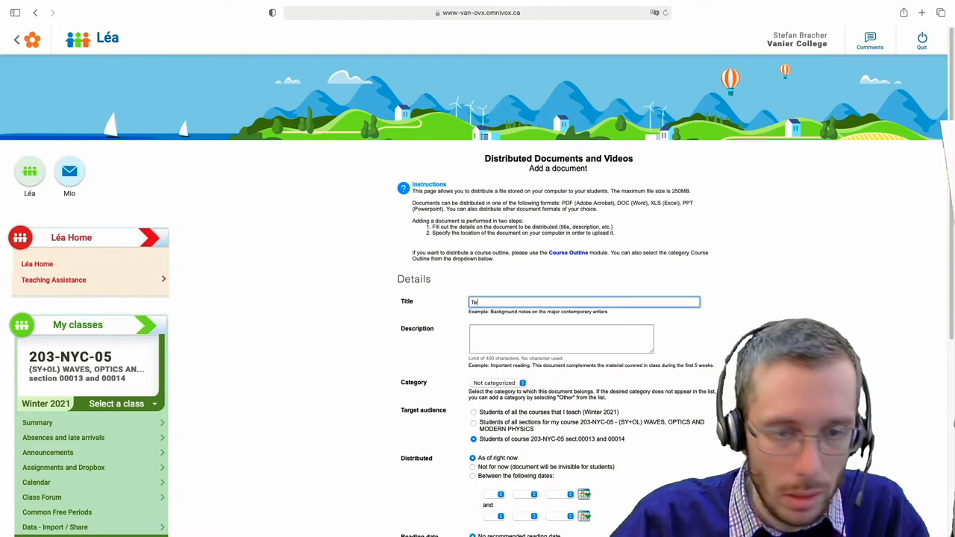
text(Test)
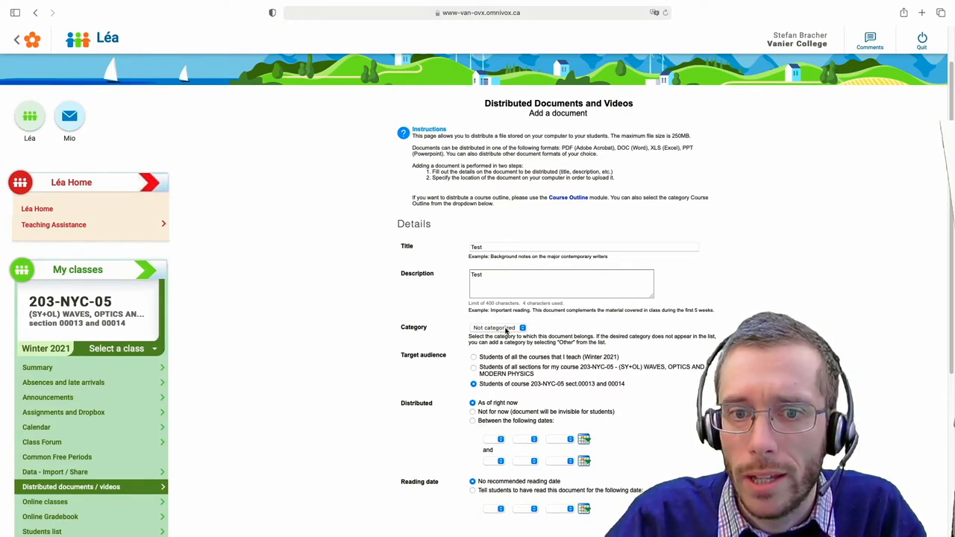
Set the document category to Other, revealing new category title and sort order fields.
click(494, 327)
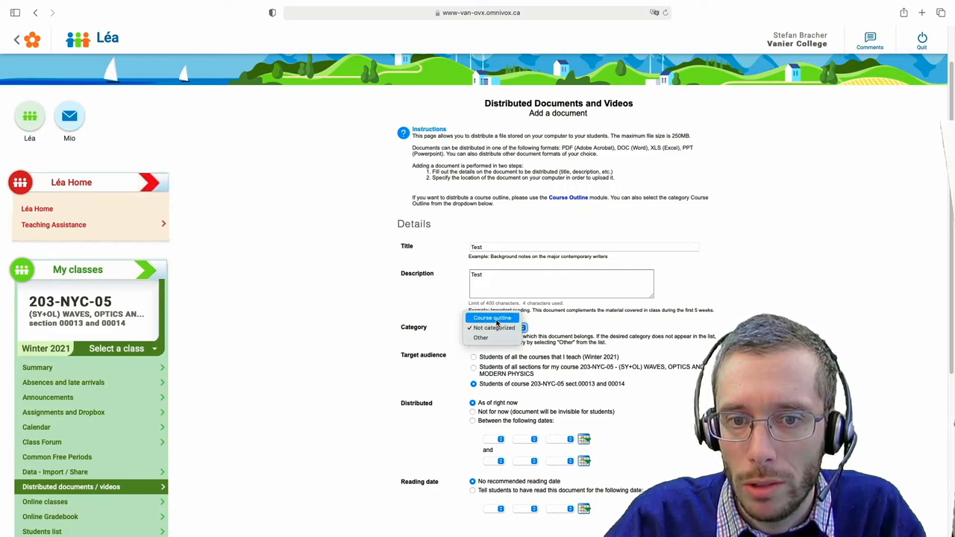
click(493, 328)
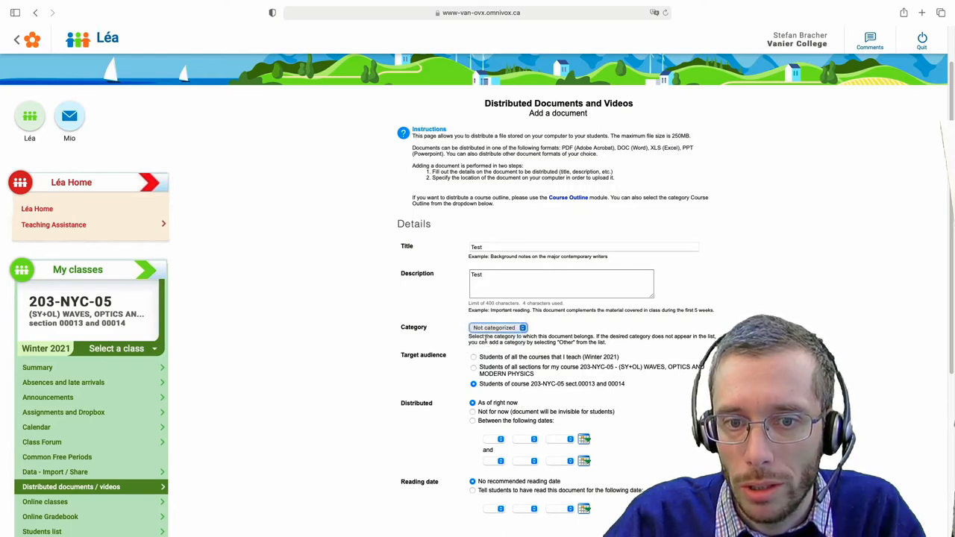
click(498, 327)
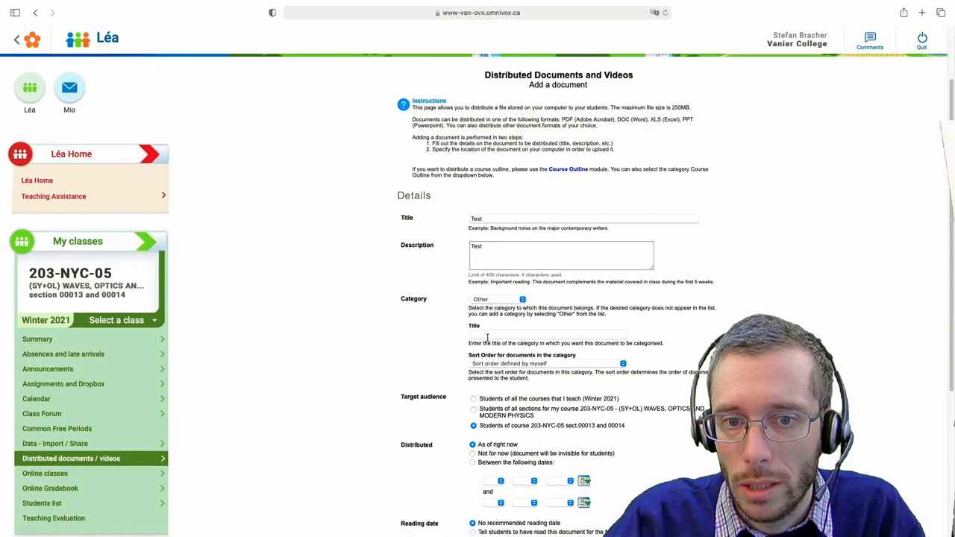
Enter 'Test Category' as the new category title and scroll down the form.
click(548, 334)
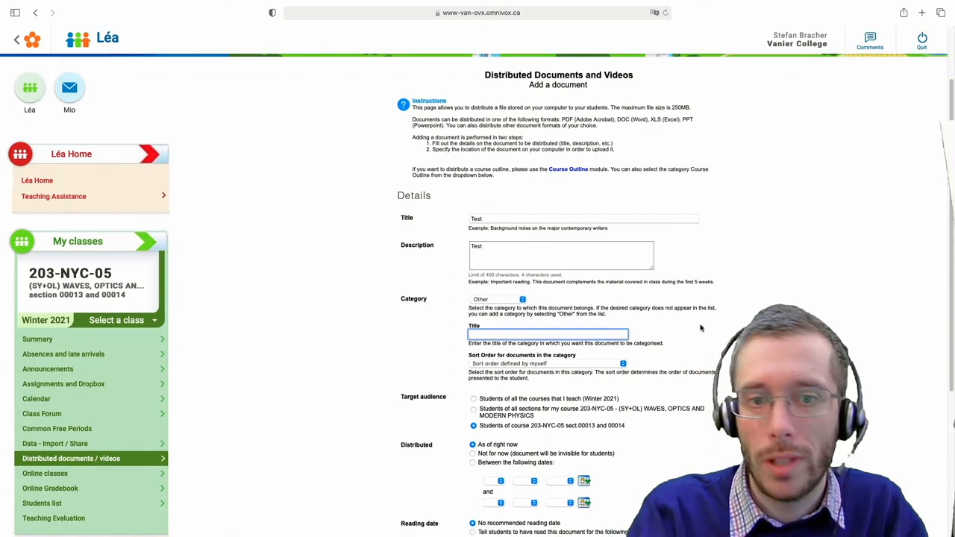
text(Test Category)
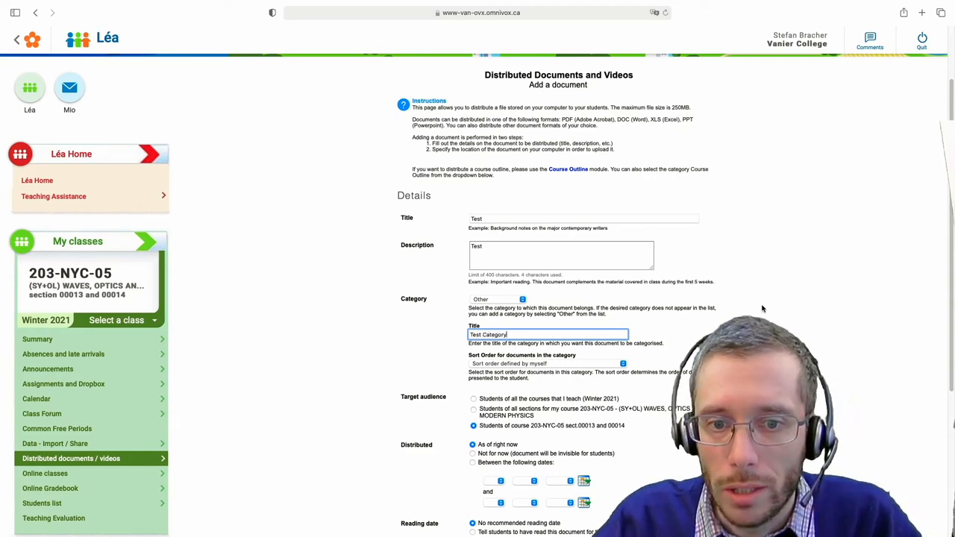
scroll(down, 3)
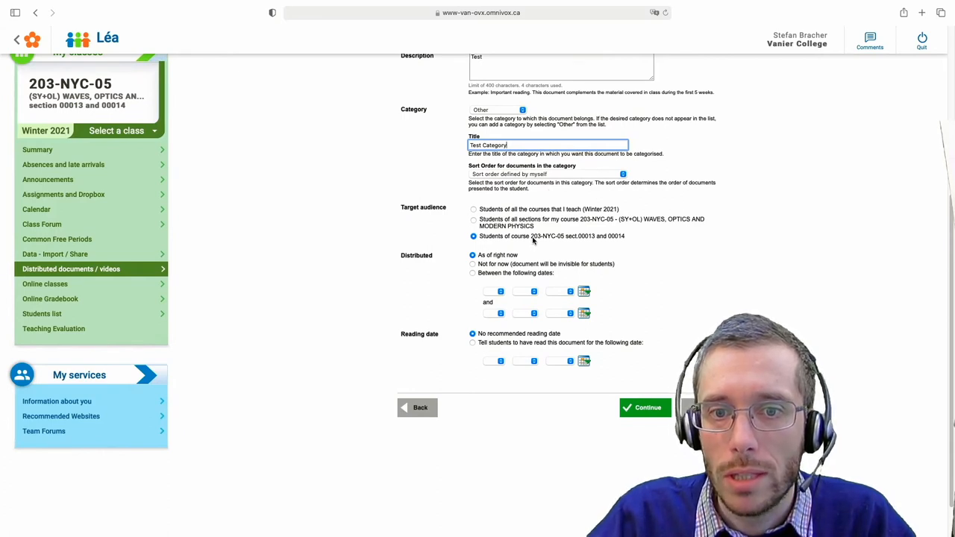
mouse_move(462, 259)
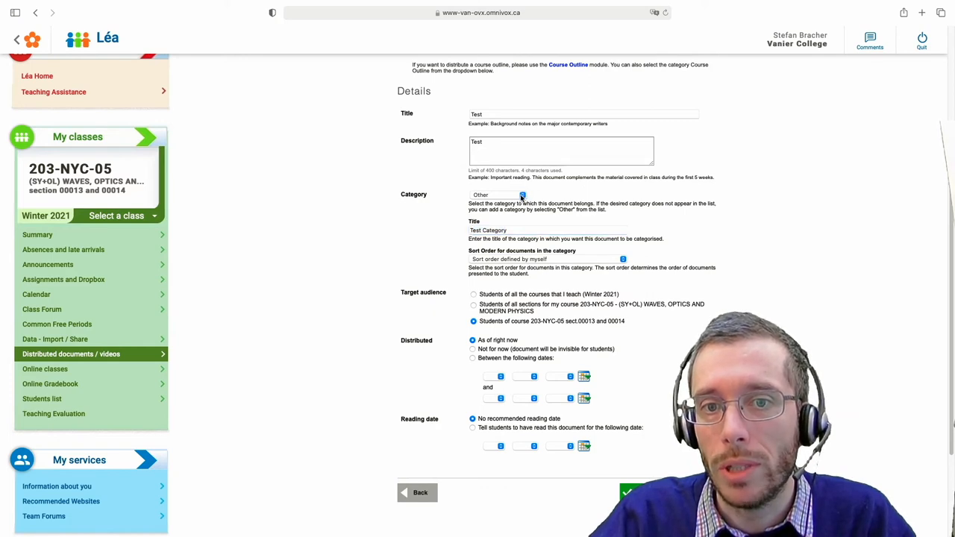
Open the Category dropdown again after reviewing the form.
click(496, 194)
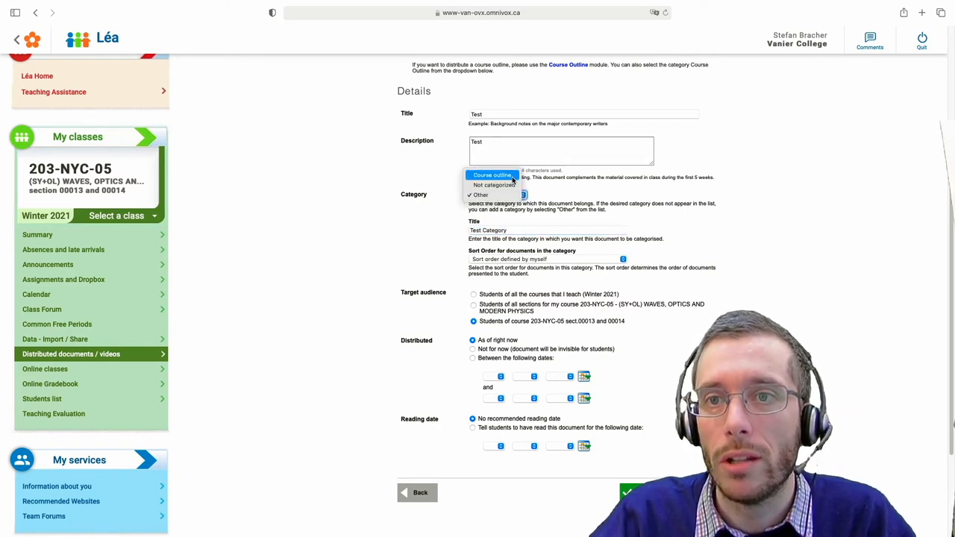
mouse_move(494, 184)
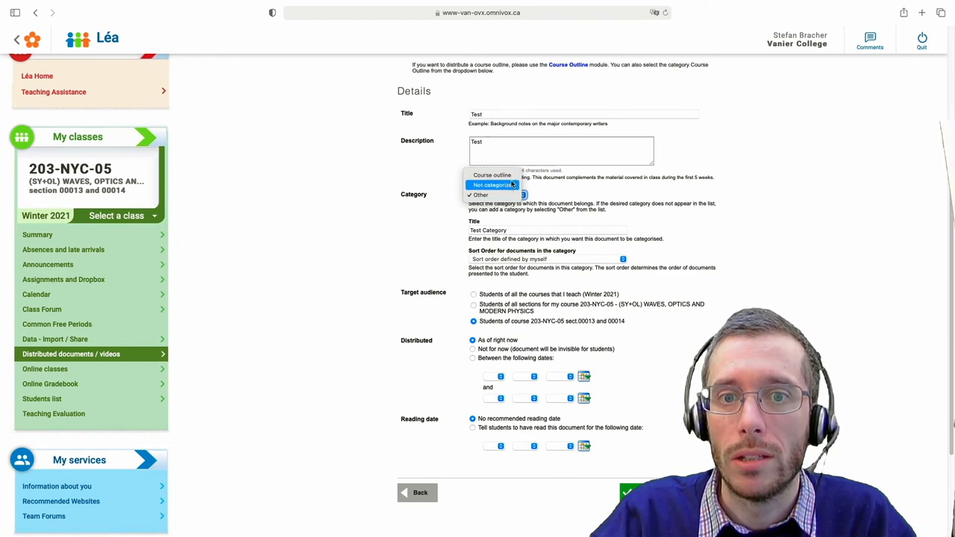
Reselect Other in the Category dropdown, keeping 'Test Category' as the title.
click(498, 194)
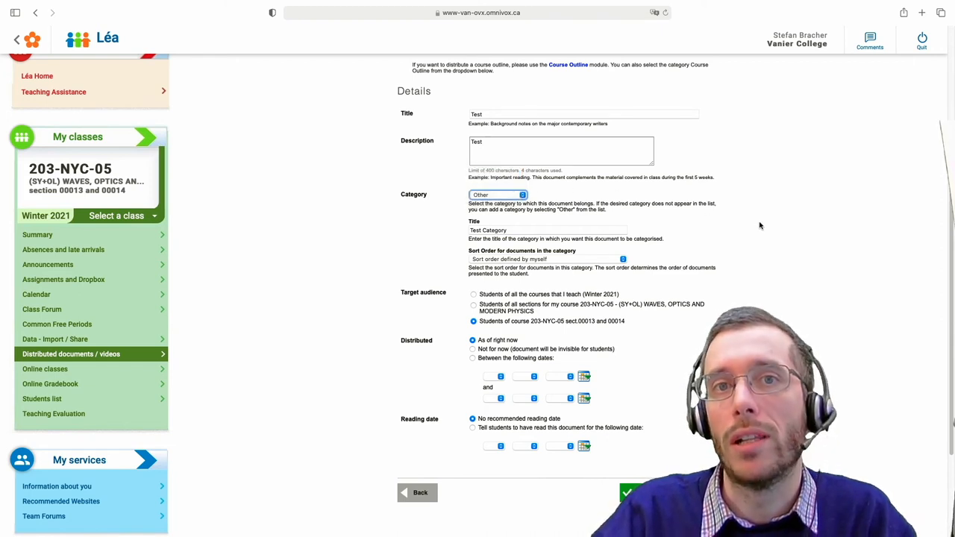
mouse_move(778, 281)
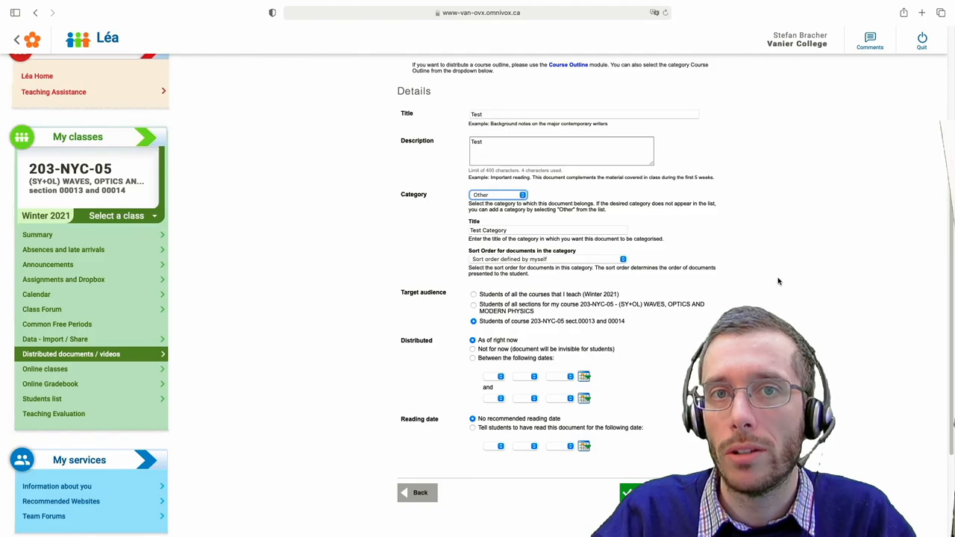